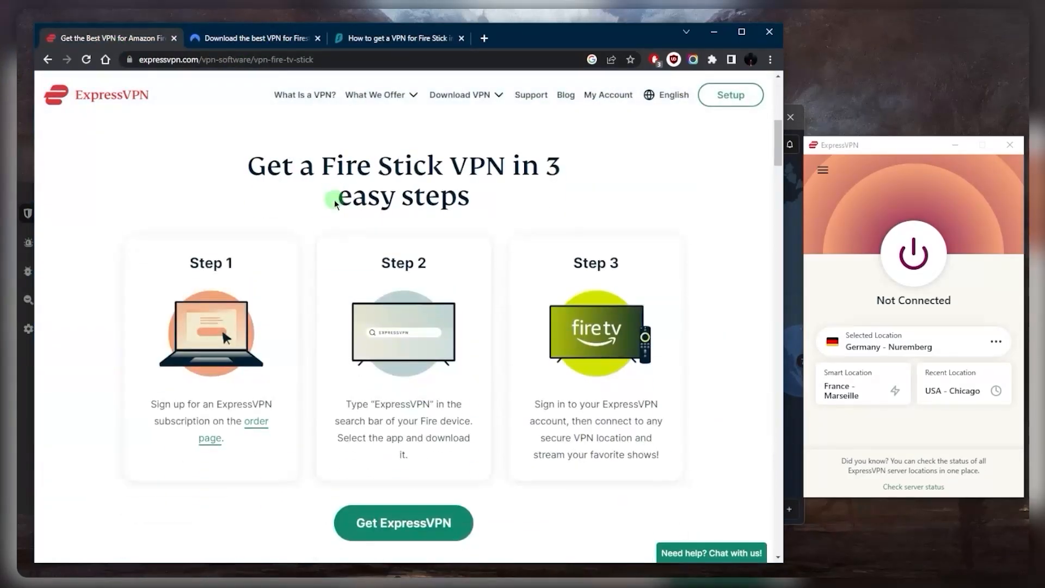
Scroll the ExpressVPN Fire Stick page and play the 'How to install a VPN on Amazon Fire TV Stick' video
{"action": "scroll", "scroll_direction": "down", "scroll_amount": 3}
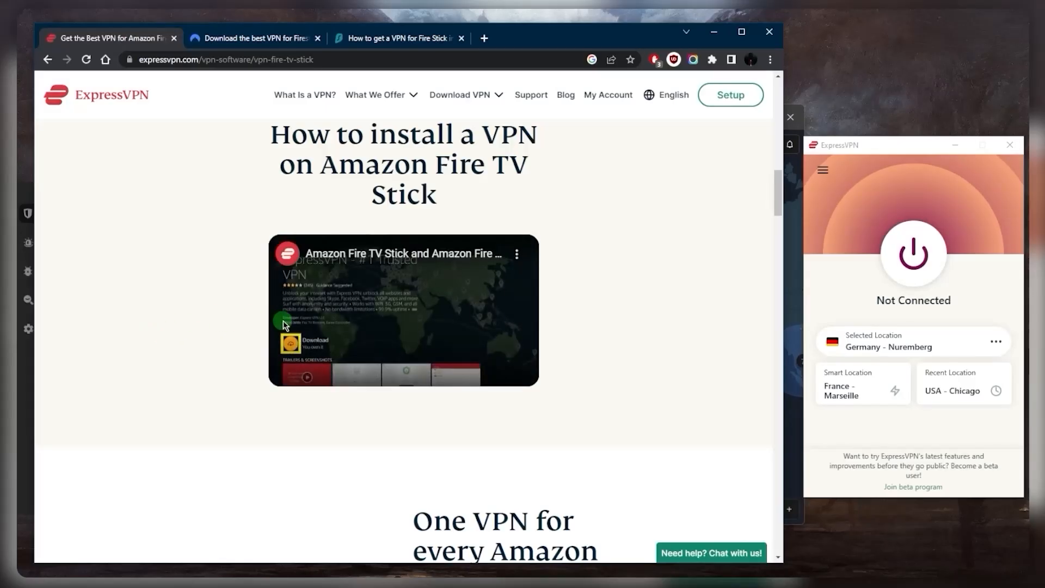
{"action": "left_click", "coordinate": [403, 309]}
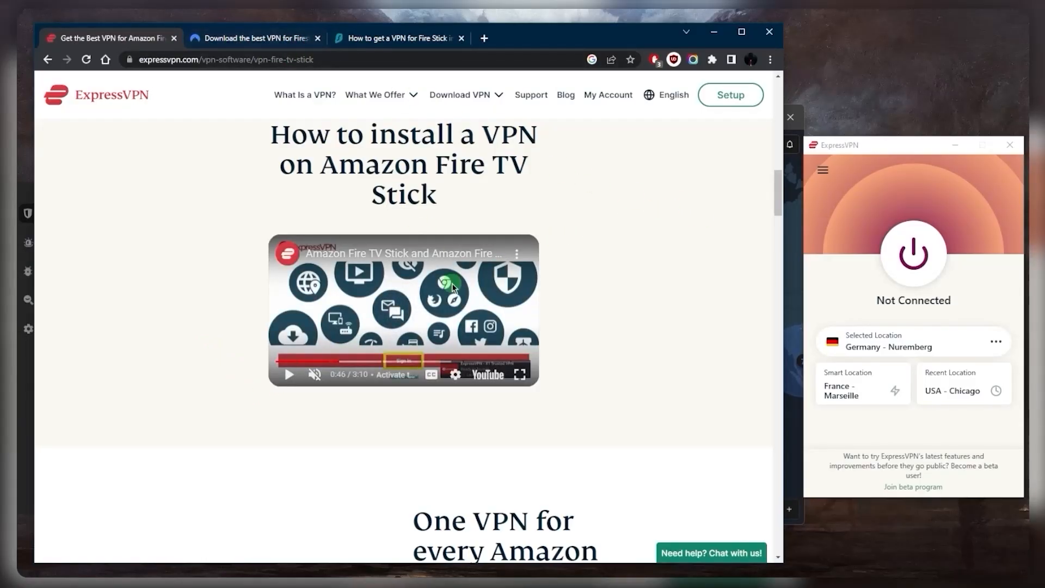
{"action": "scroll", "scroll_direction": "down", "scroll_amount": 3}
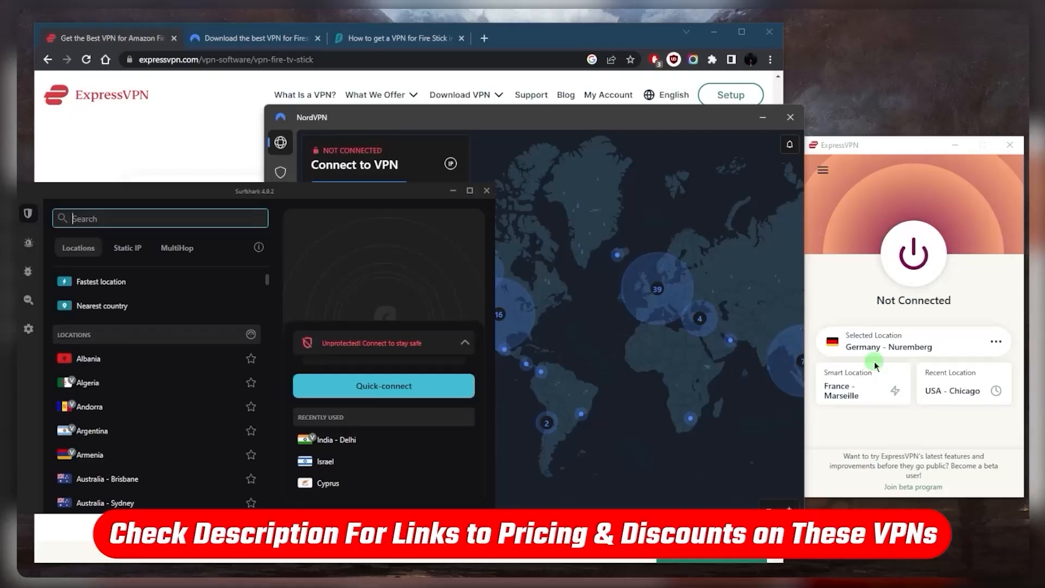
{"action": "mouse_move", "coordinate": [593, 351]}
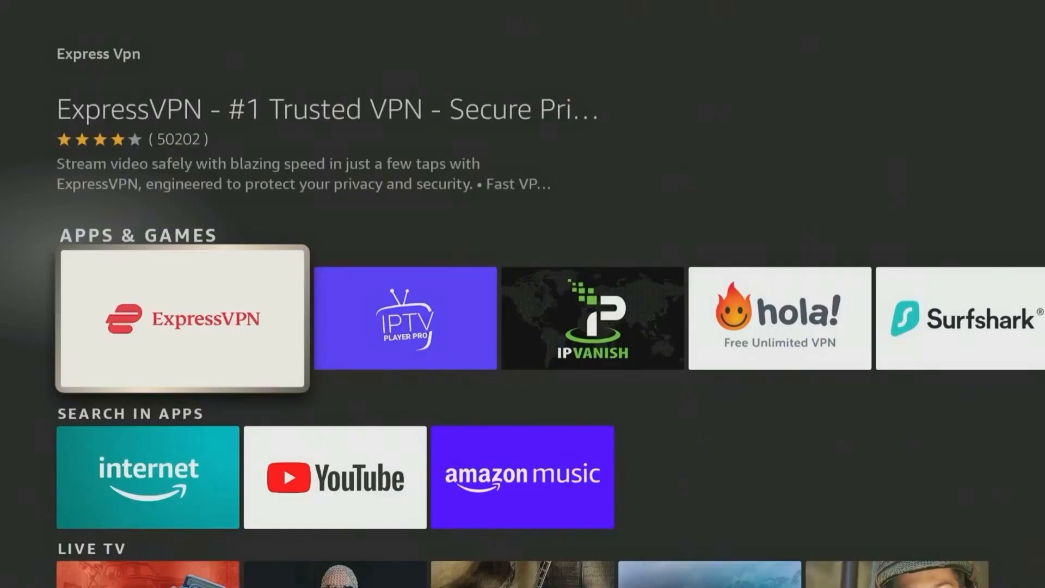
Open ExpressVPN from the Fire TV search results and pick a server in Germany
{"action": "left_click", "coordinate": [181, 318]}
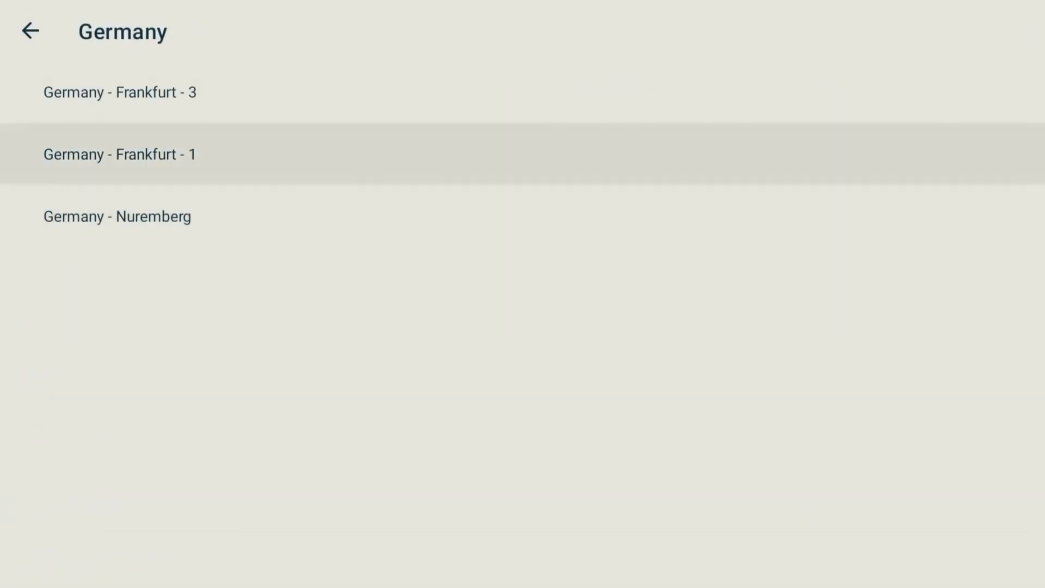
{"action": "left_click", "coordinate": [118, 216]}
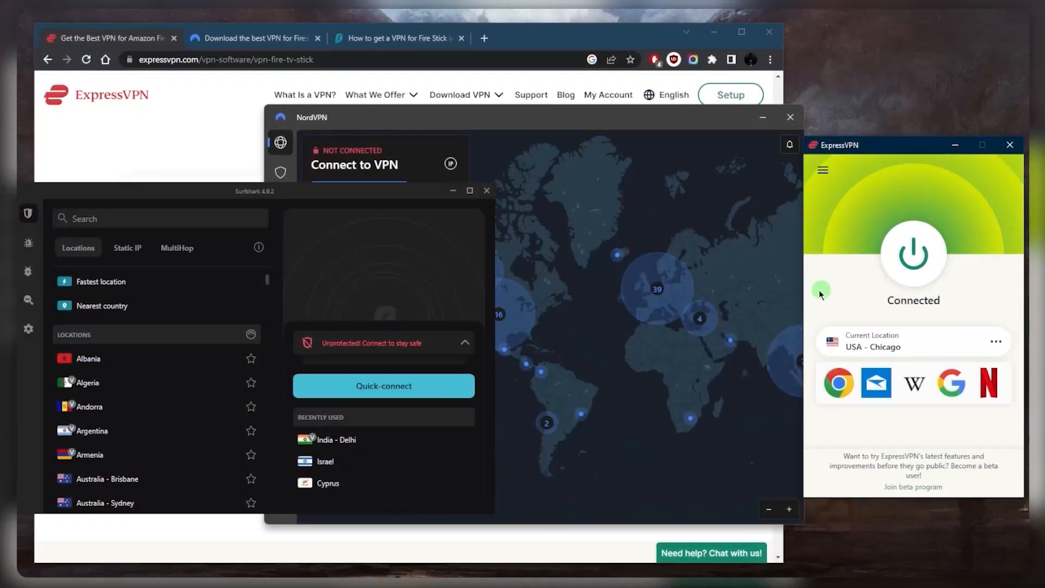
{"action": "mouse_move", "coordinate": [397, 276]}
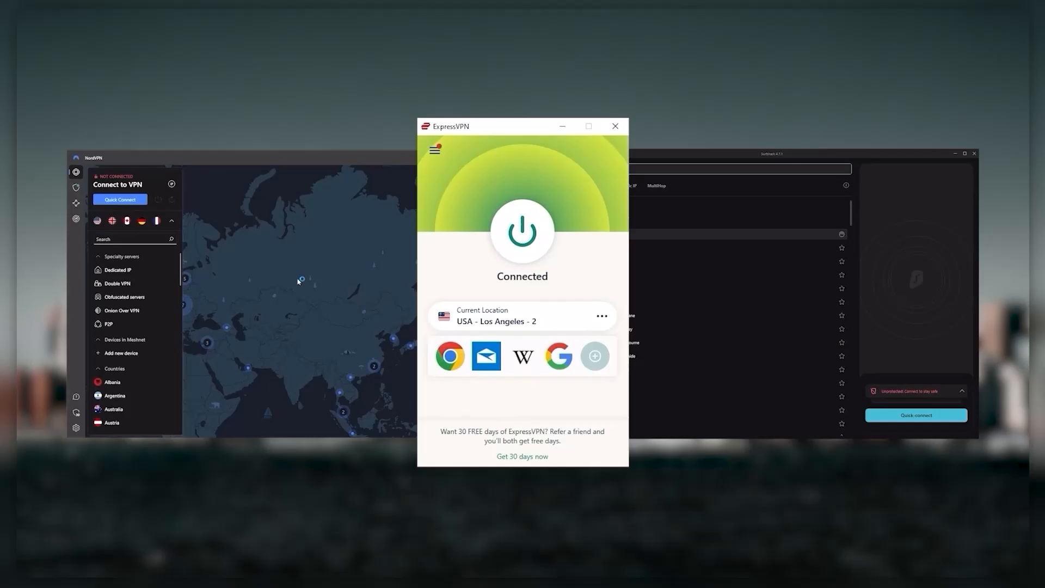
{"action": "mouse_move", "coordinate": [193, 242]}
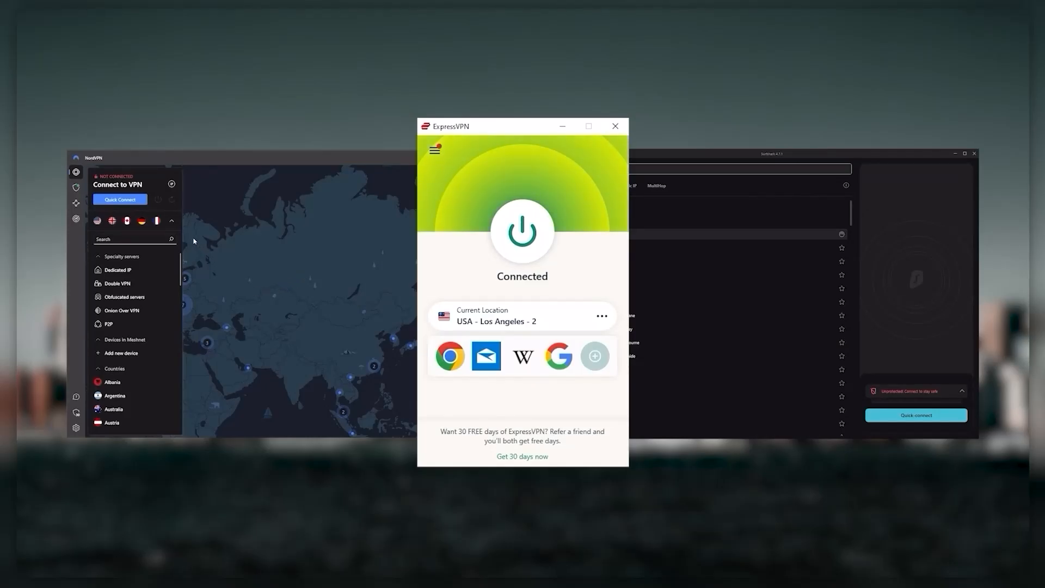
{"action": "left_click", "coordinate": [172, 221]}
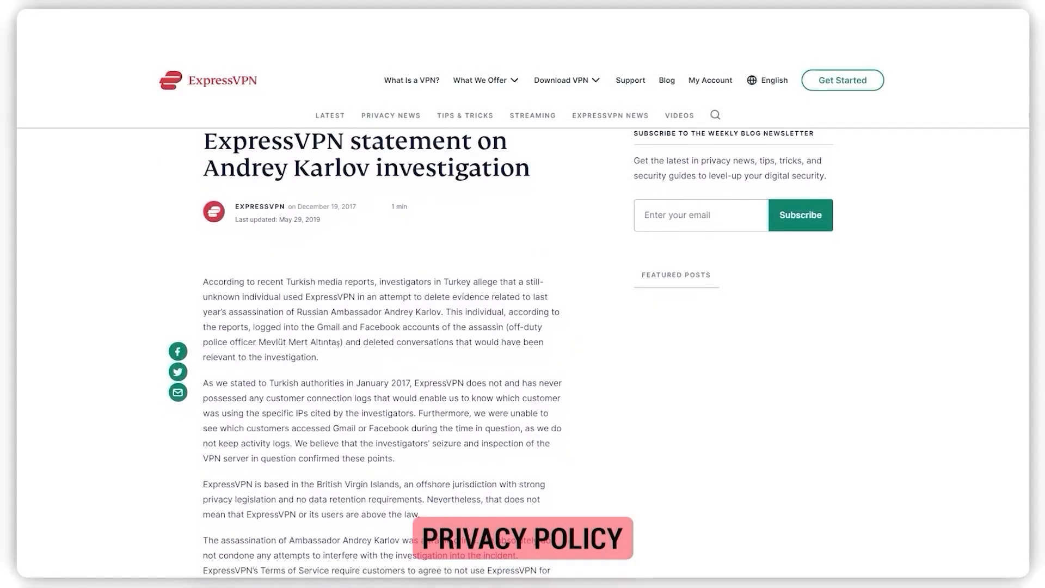
Scroll through the 'ExpressVPN statement on Andrey Karlov investigation' blog post
{"action": "scroll", "scroll_direction": "down", "scroll_amount": 3}
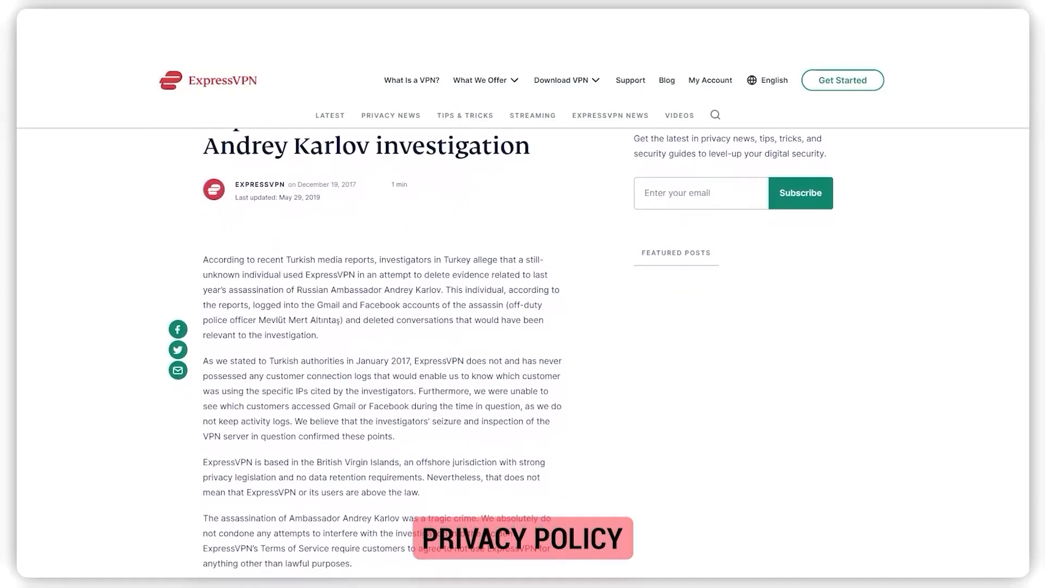
{"action": "scroll", "scroll_direction": "down", "scroll_amount": 3}
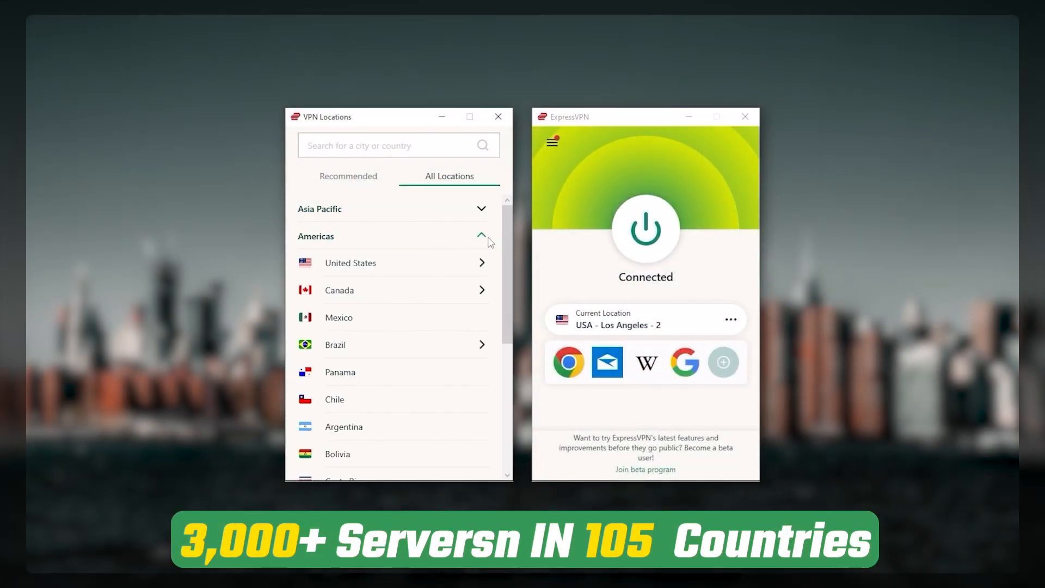
Browse the Americas locations in ExpressVPN, then close the locations window
{"action": "scroll", "scroll_direction": "down", "scroll_amount": 3}
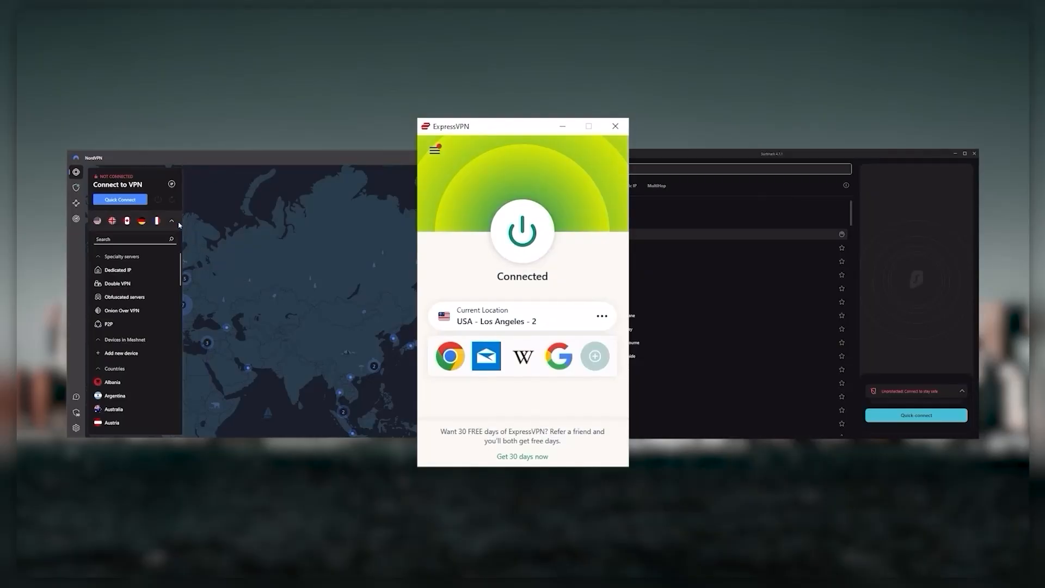
{"action": "left_click", "coordinate": [171, 221]}
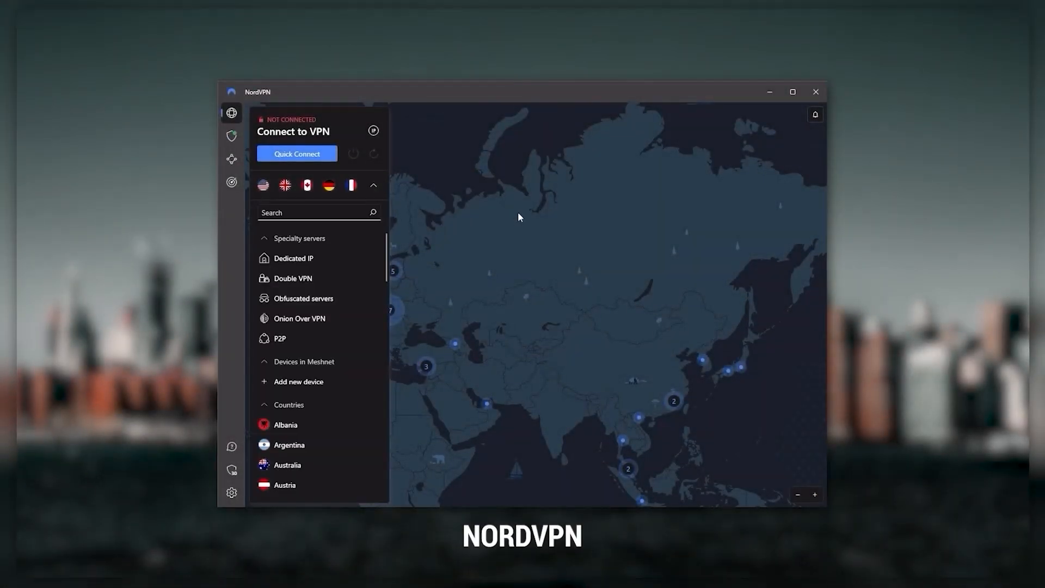
Collapse NordVPN's server list to reveal the map, then open Threat Protection
{"action": "left_click", "coordinate": [374, 185]}
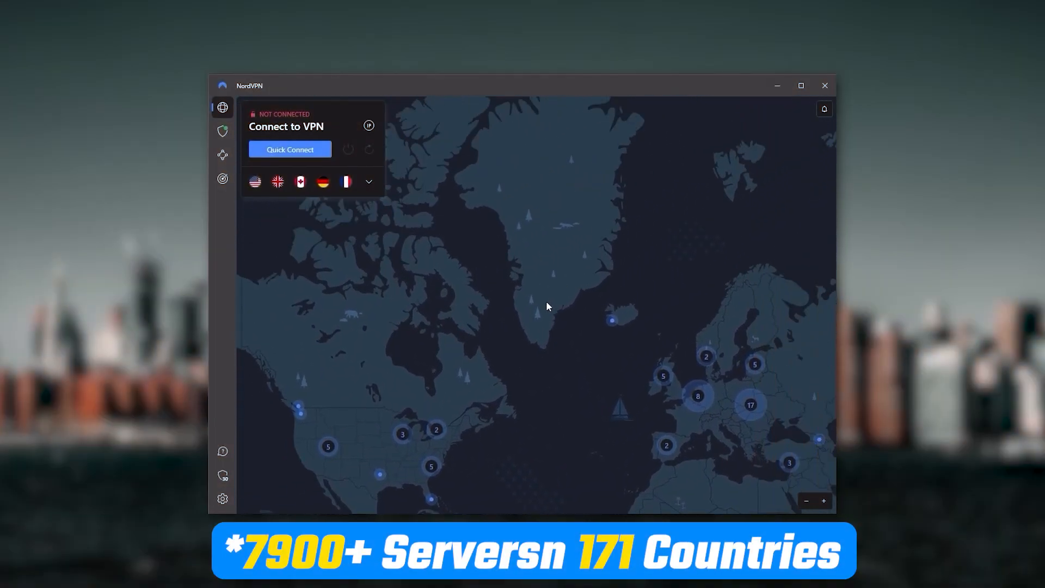
{"action": "left_click", "coordinate": [222, 131]}
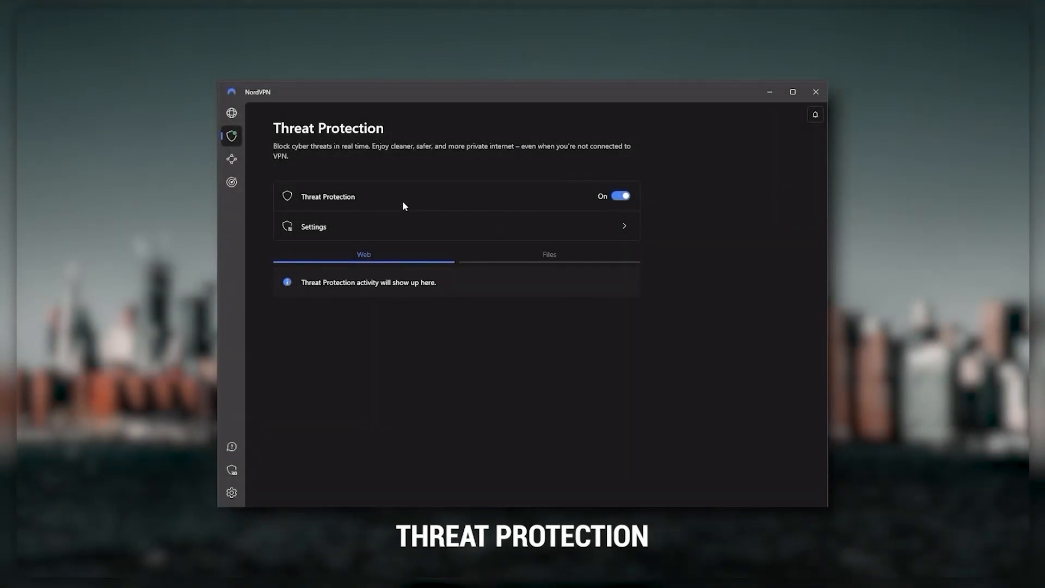
{"action": "mouse_move", "coordinate": [439, 207]}
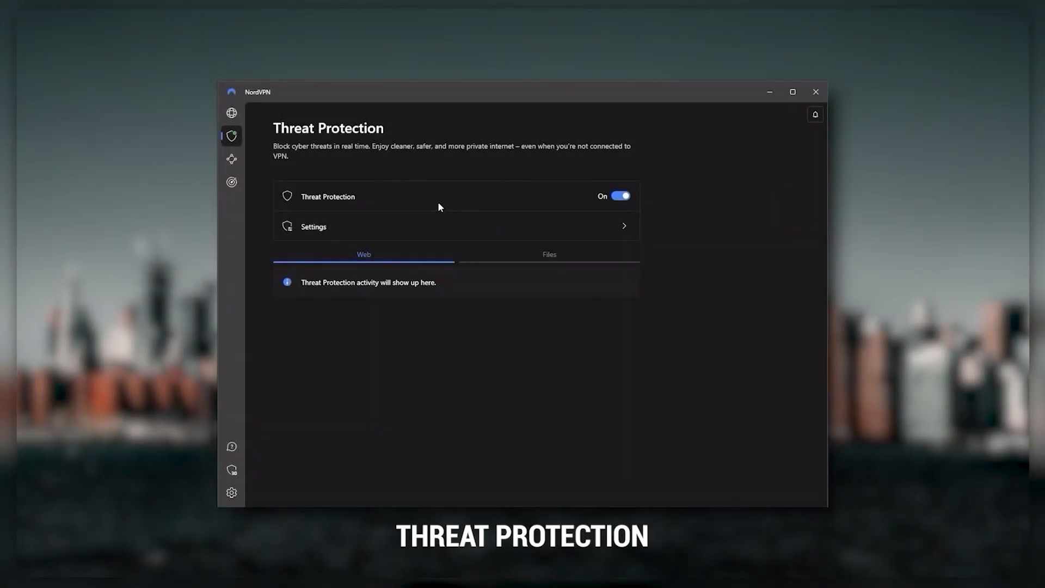
View the Threat Protection settings, then return to NordVPN's world map and server list
{"action": "left_click", "coordinate": [455, 226]}
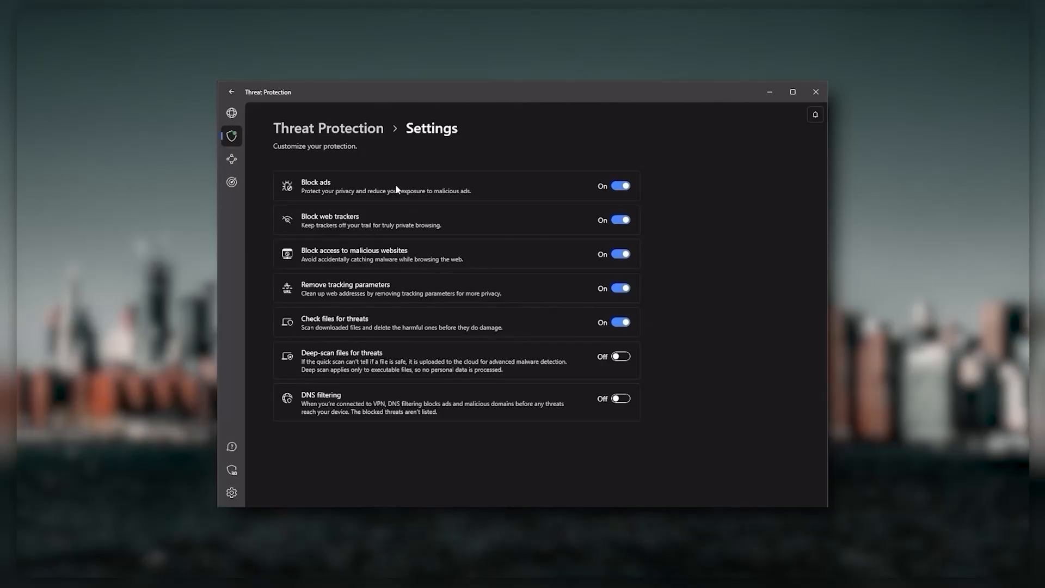
{"action": "mouse_move", "coordinate": [366, 238]}
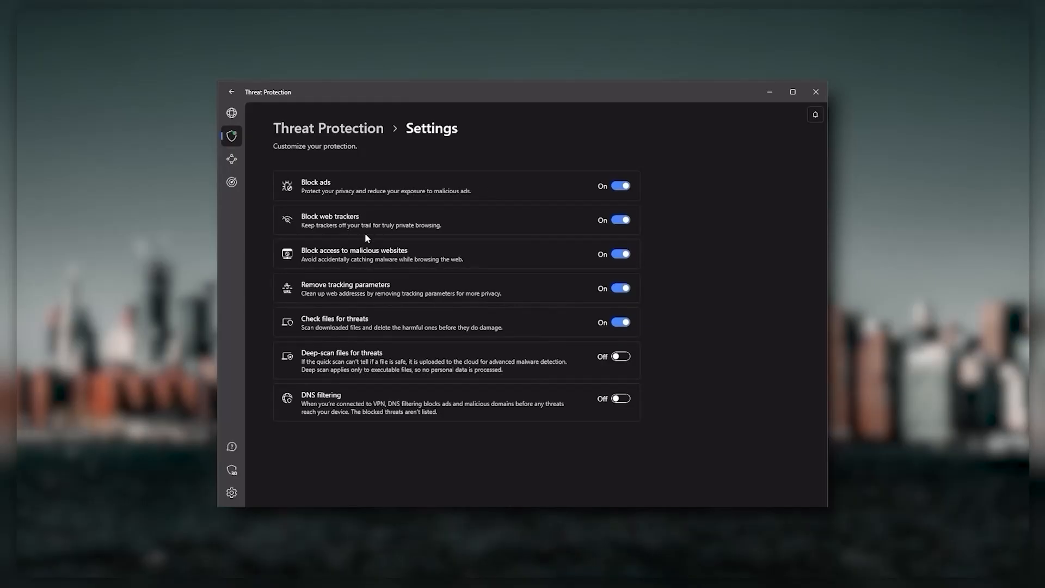
{"action": "left_click", "coordinate": [232, 113]}
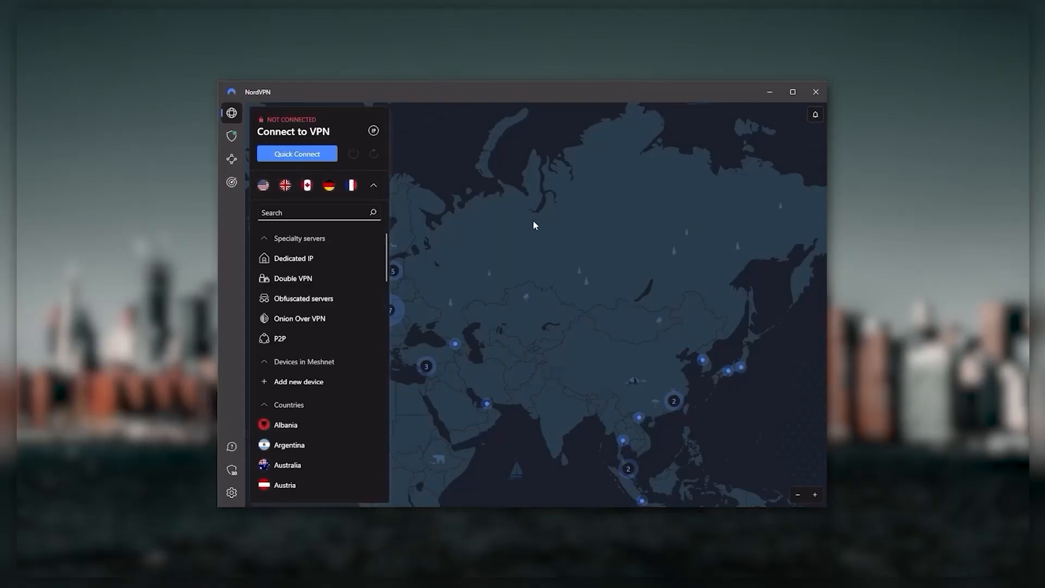
Collapse and reopen NordVPN's server list beside the map
{"action": "left_click", "coordinate": [374, 185]}
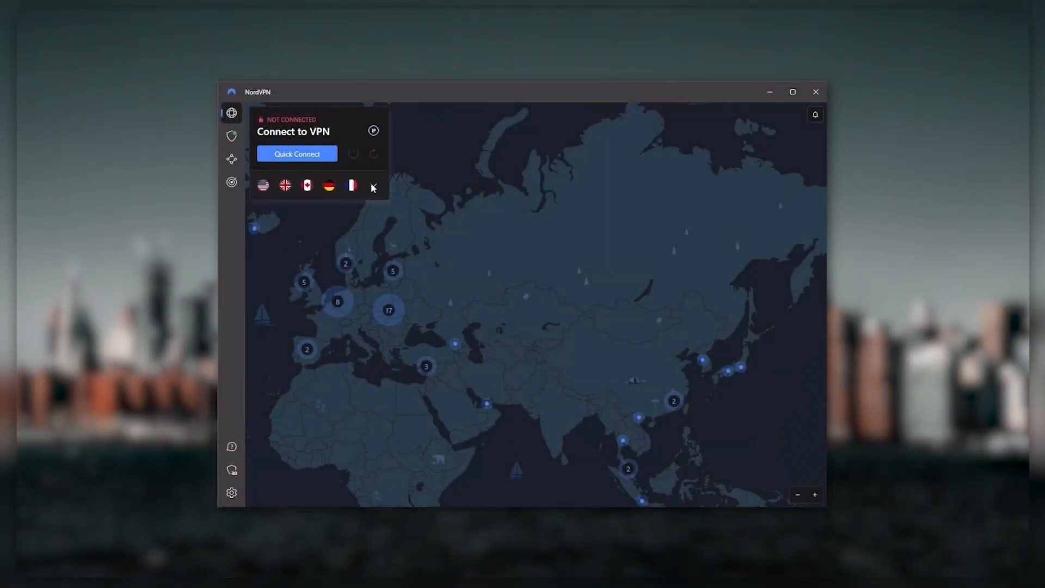
{"action": "left_click", "coordinate": [373, 186]}
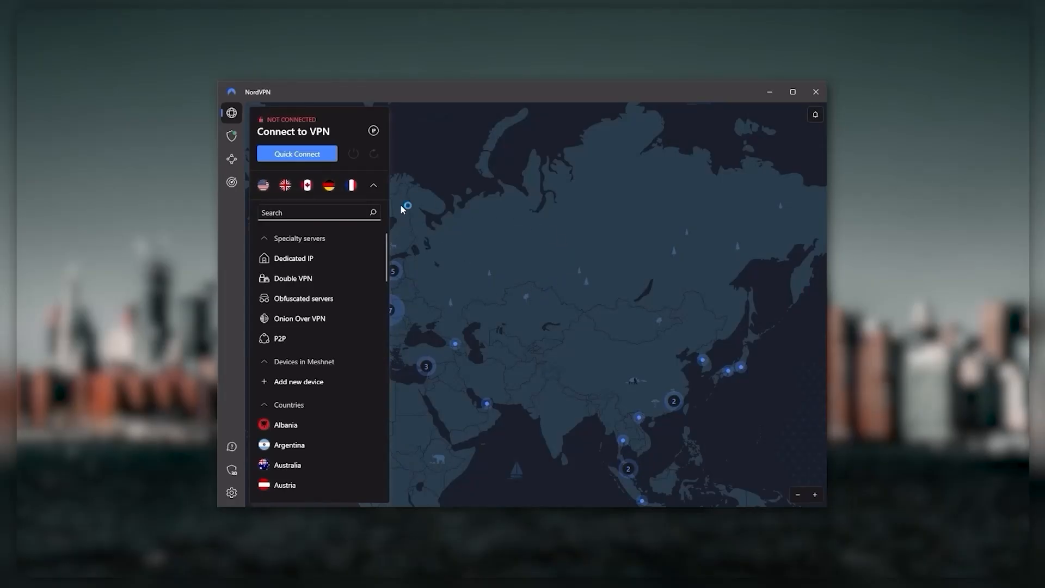
{"action": "left_click", "coordinate": [373, 185]}
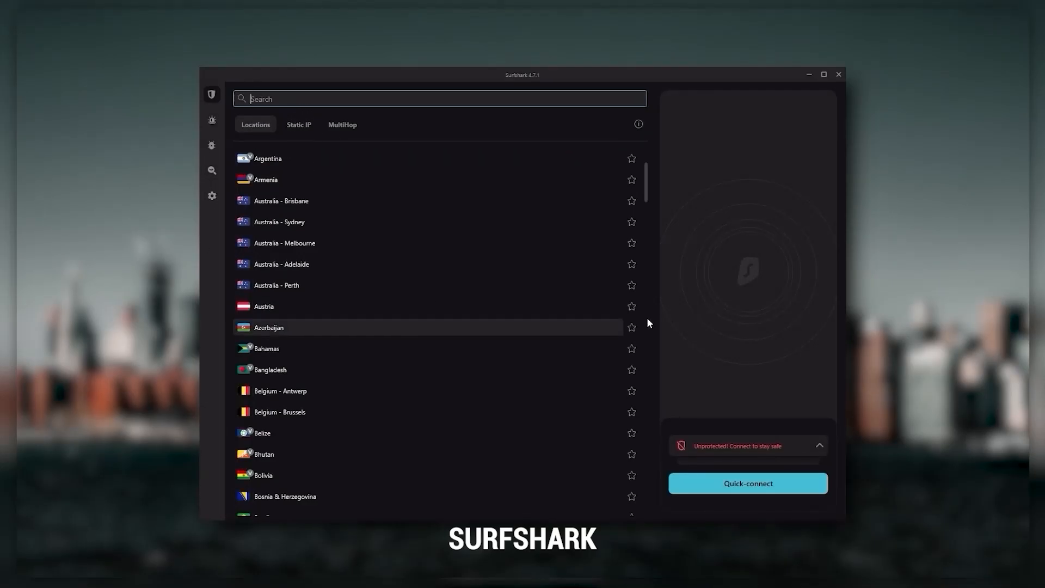
{"action": "mouse_move", "coordinate": [579, 359]}
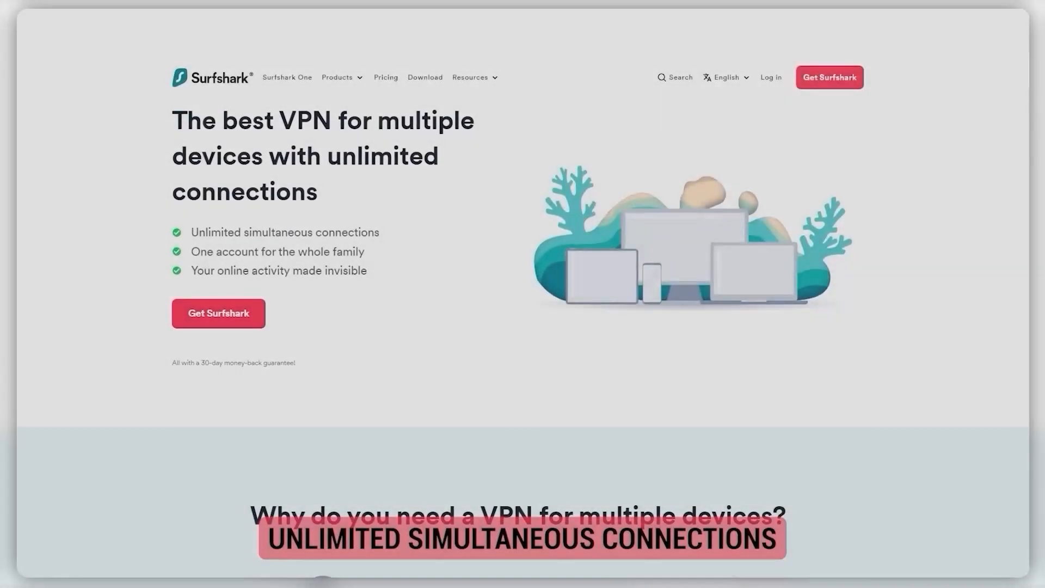
Scroll surfshark.com's multiple-devices page down past the hero section
{"action": "scroll", "scroll_direction": "down", "scroll_amount": 3}
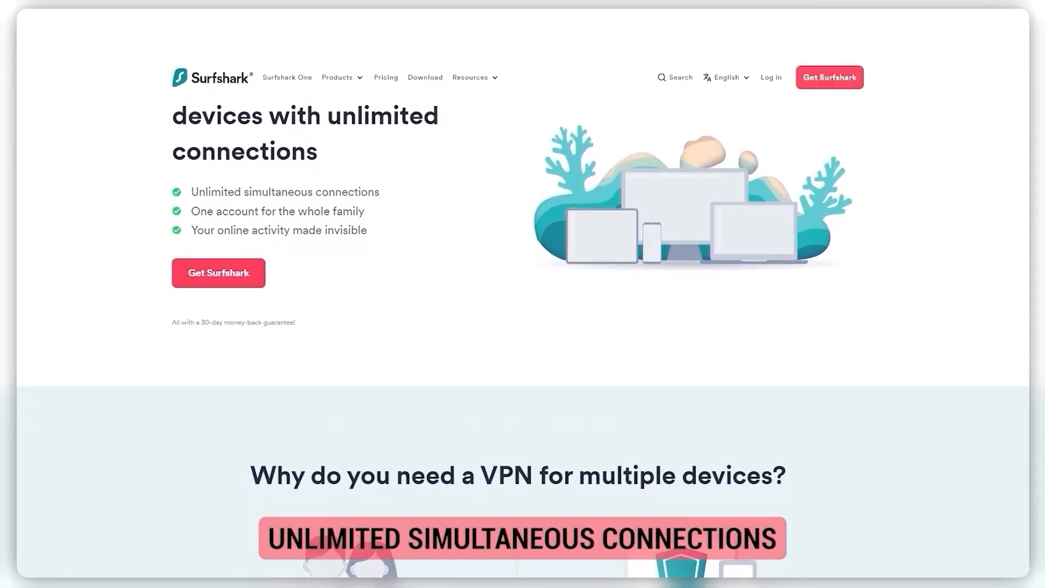
{"action": "scroll", "scroll_direction": "down", "scroll_amount": 3}
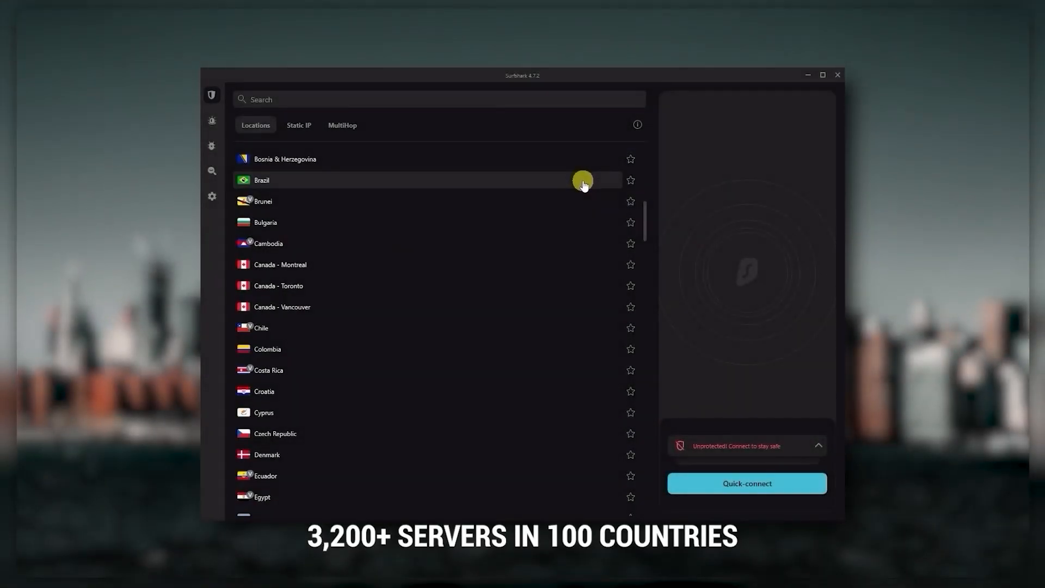
{"action": "scroll", "scroll_direction": "down", "scroll_amount": 3}
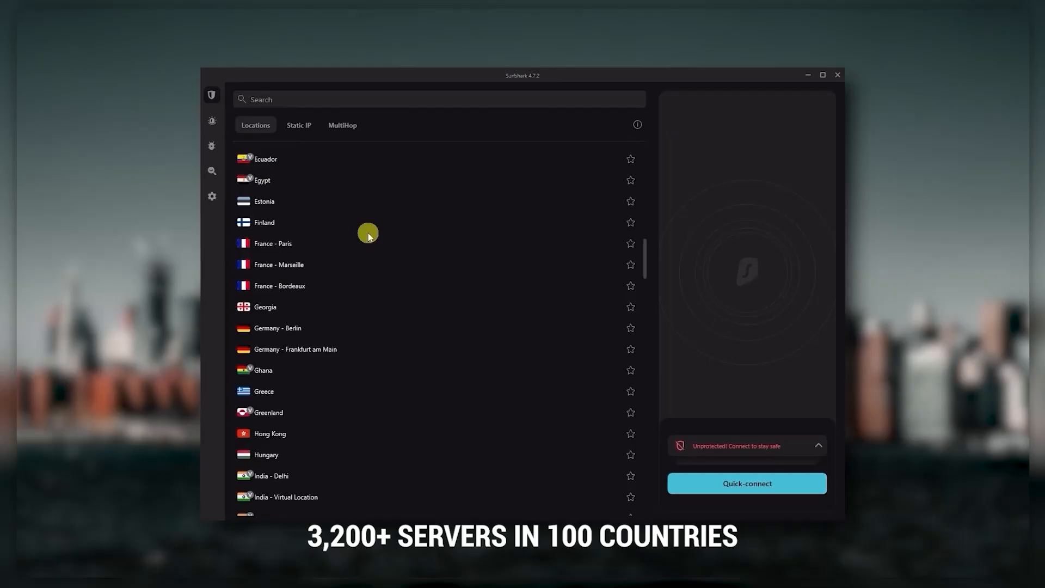
{"action": "left_click", "coordinate": [212, 196]}
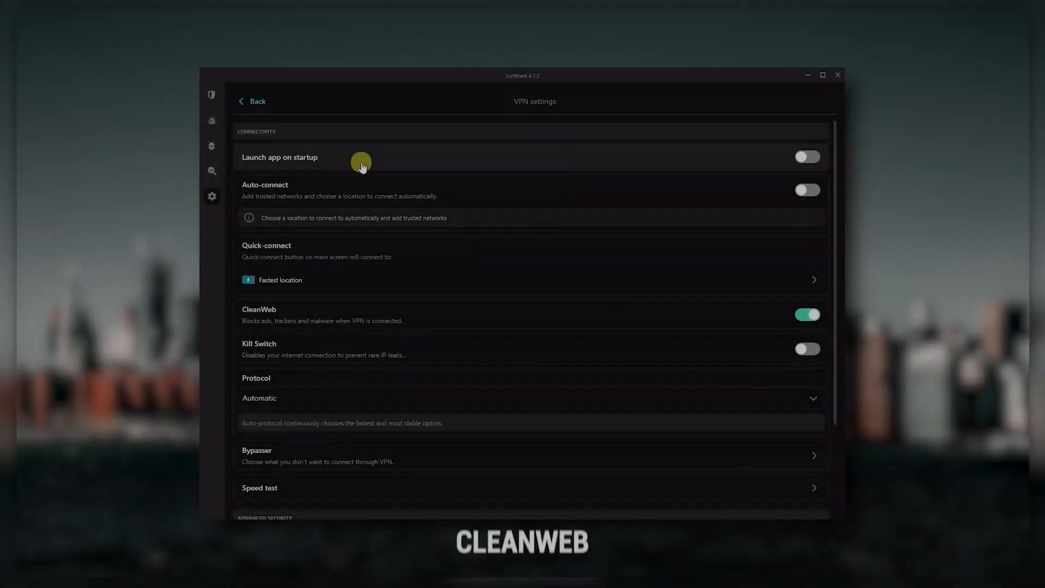
{"action": "mouse_move", "coordinate": [279, 326]}
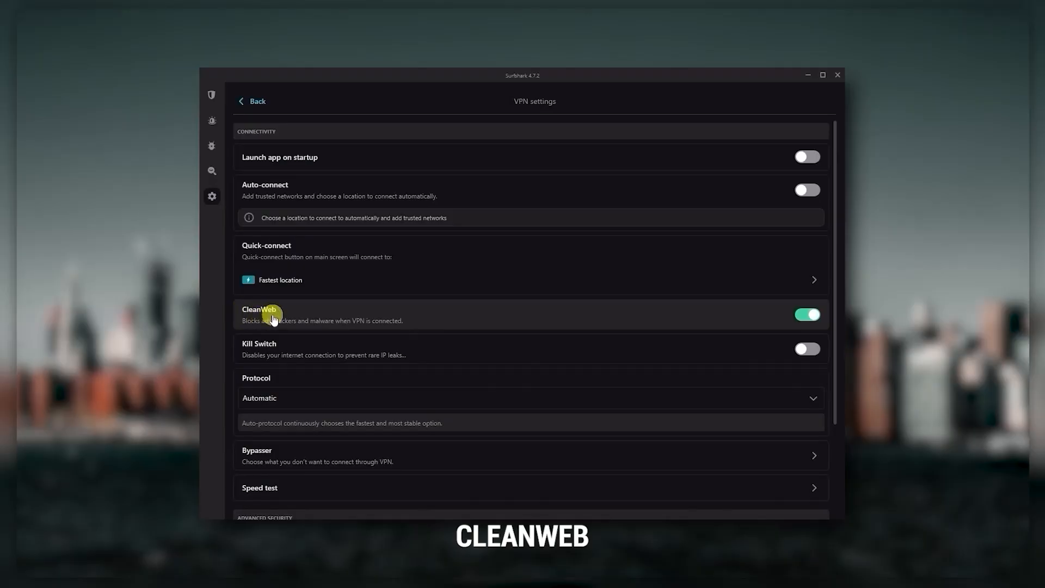
{"action": "left_click", "coordinate": [211, 95]}
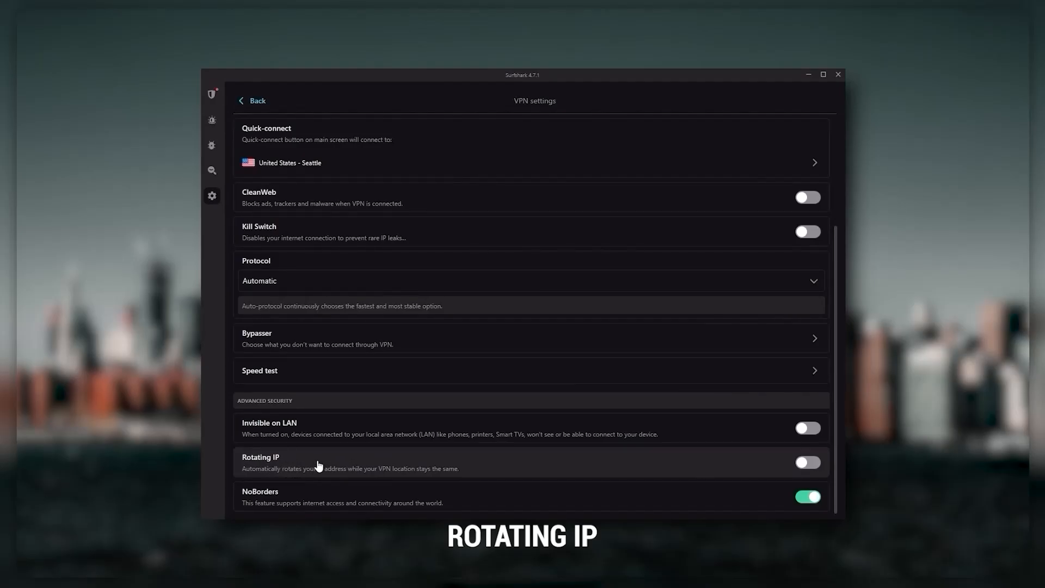
{"action": "mouse_move", "coordinate": [490, 472]}
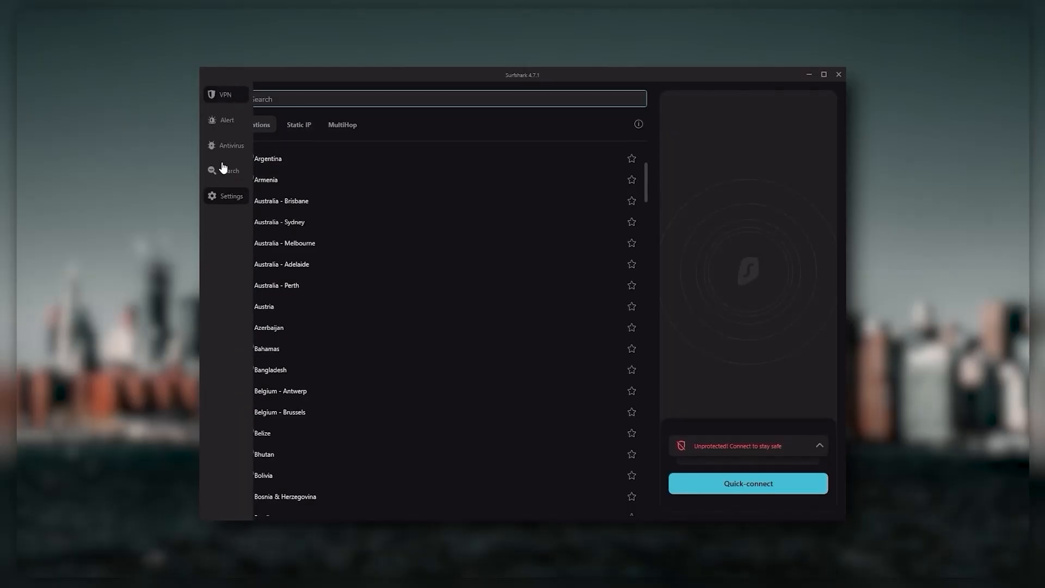
{"action": "mouse_move", "coordinate": [633, 246]}
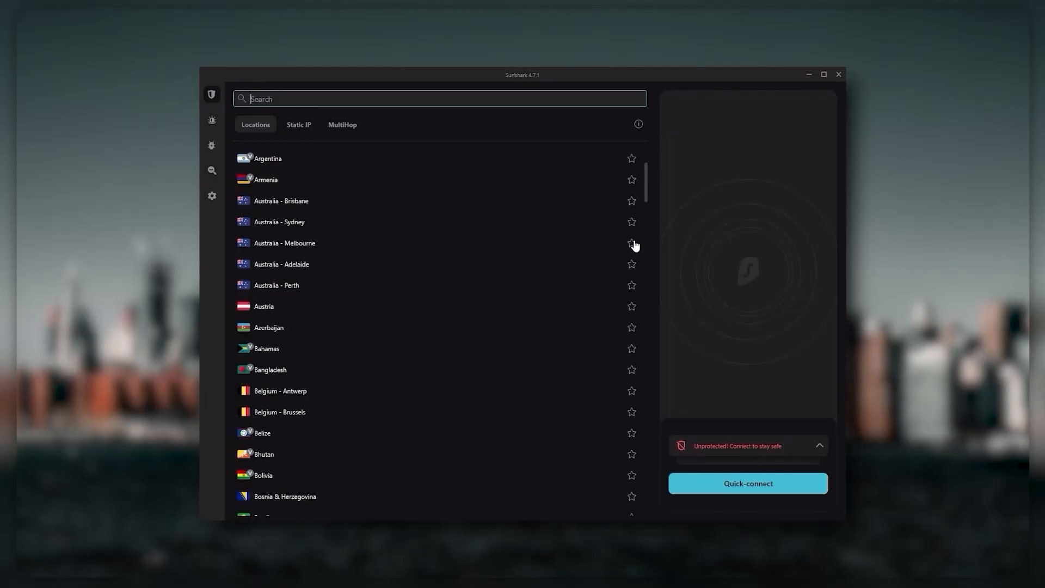
{"action": "mouse_move", "coordinate": [319, 163]}
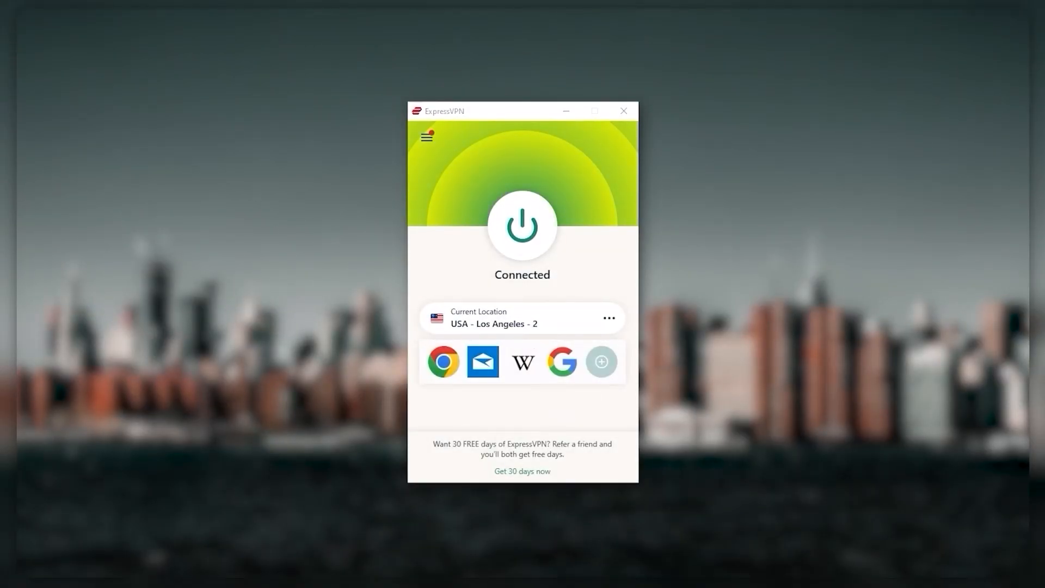
{"action": "mouse_move", "coordinate": [537, 255]}
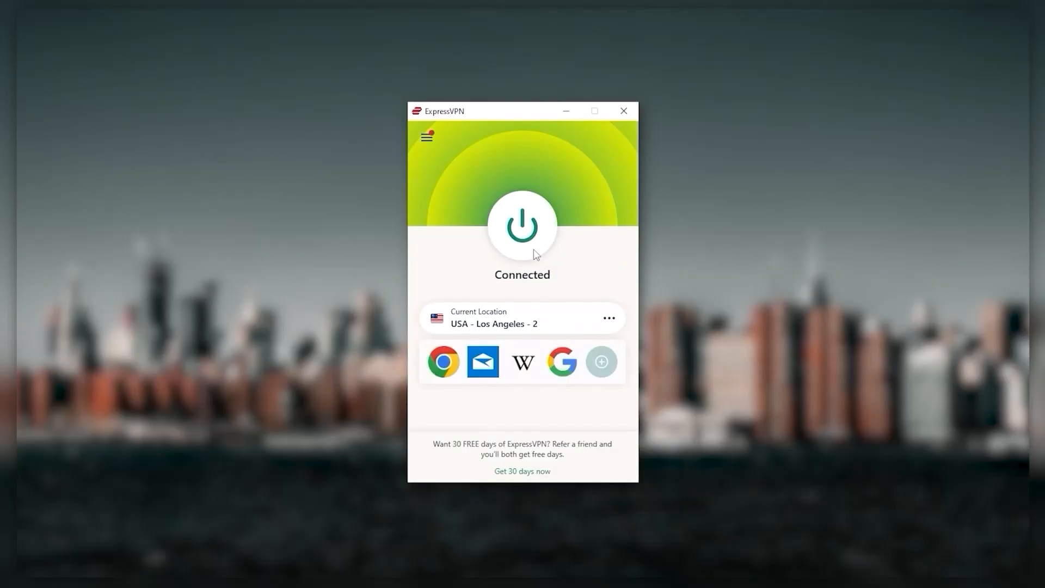
{"action": "mouse_move", "coordinate": [551, 288]}
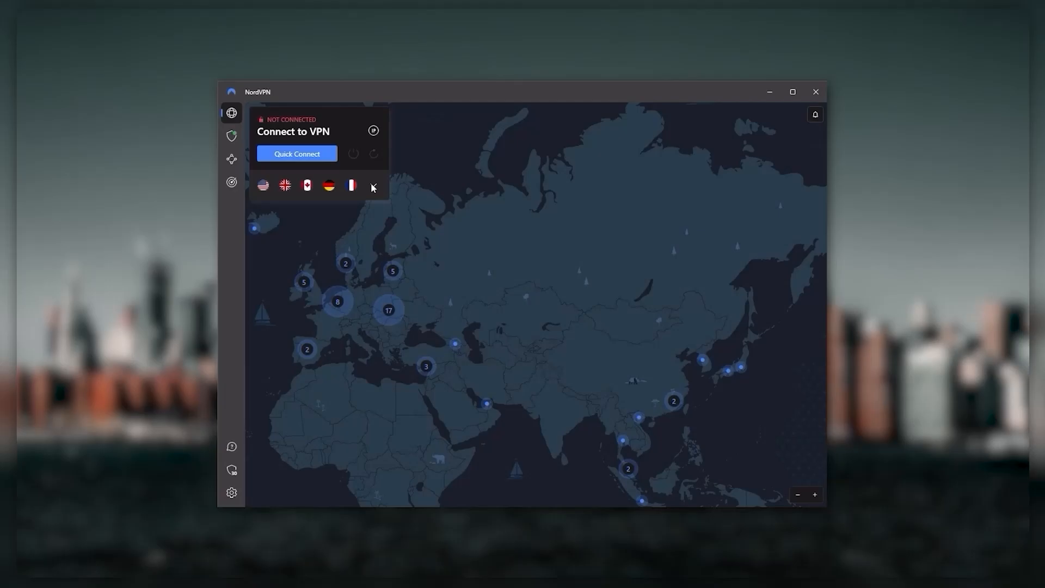
Expand NordVPN's full list of specialty servers, Meshnet devices and countries
{"action": "left_click", "coordinate": [374, 185]}
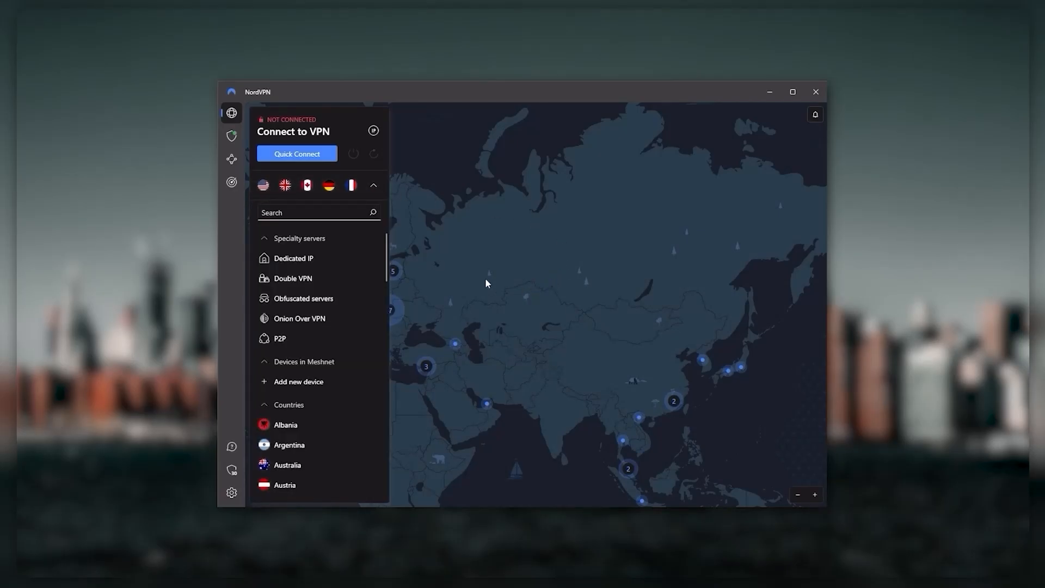
{"action": "left_click", "coordinate": [373, 185]}
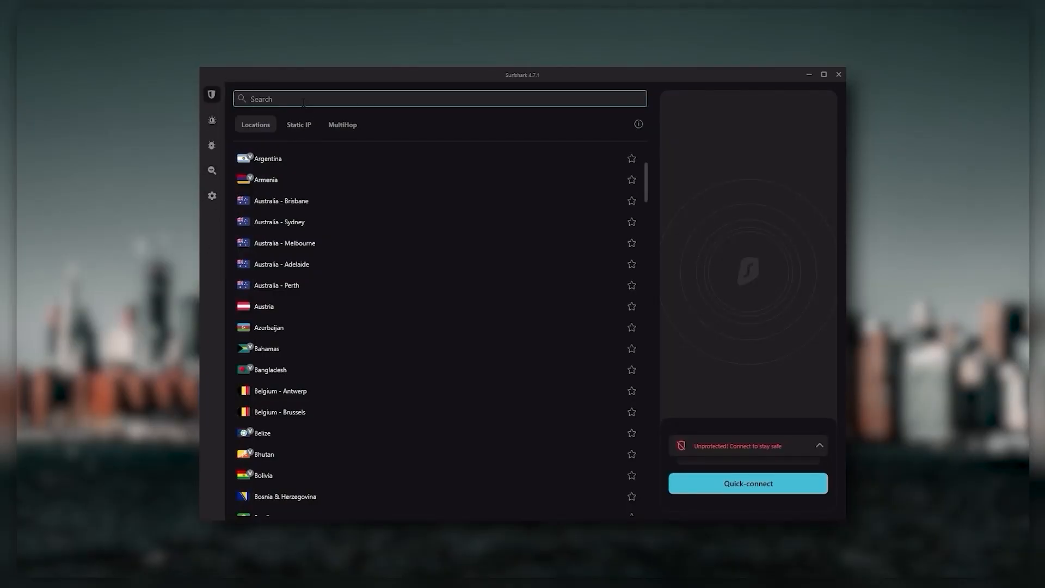
{"action": "mouse_move", "coordinate": [580, 359]}
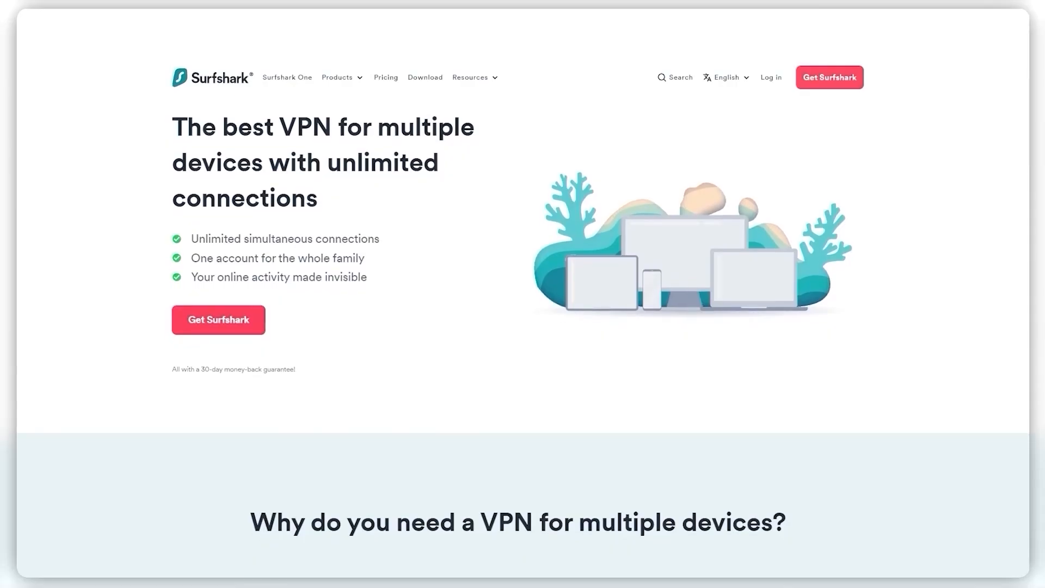
Scroll slightly down surfshark.com's multiple-devices page in the browser
{"action": "scroll", "scroll_direction": "down", "scroll_amount": 3}
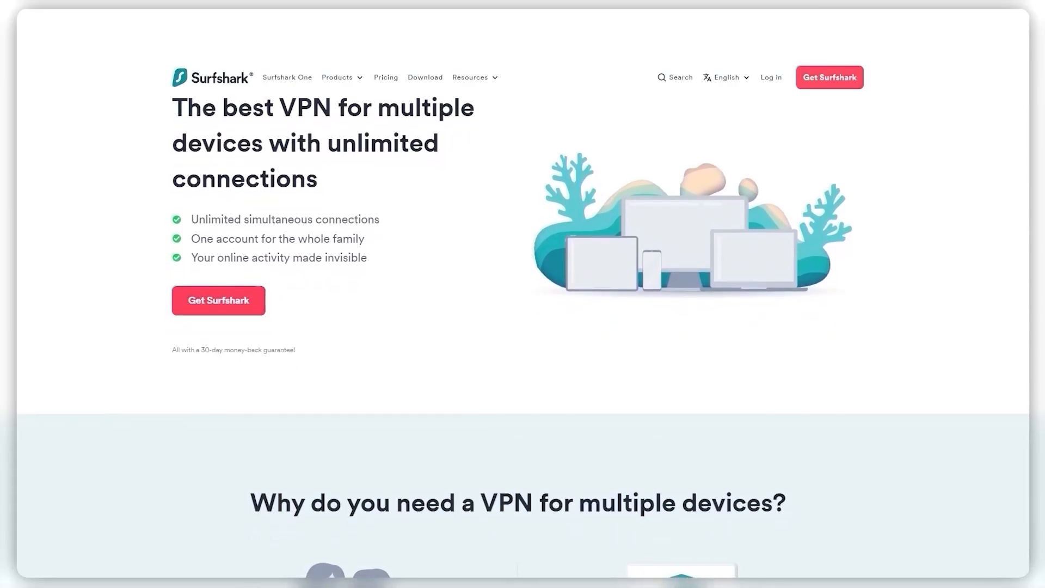
{"action": "scroll", "scroll_direction": "down", "scroll_amount": 3}
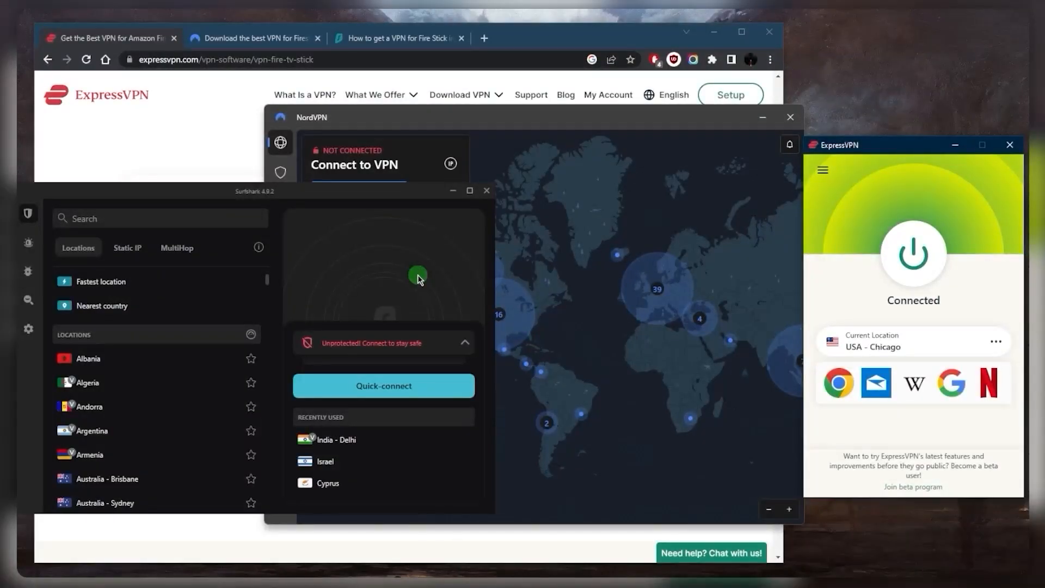
{"action": "mouse_move", "coordinate": [192, 127]}
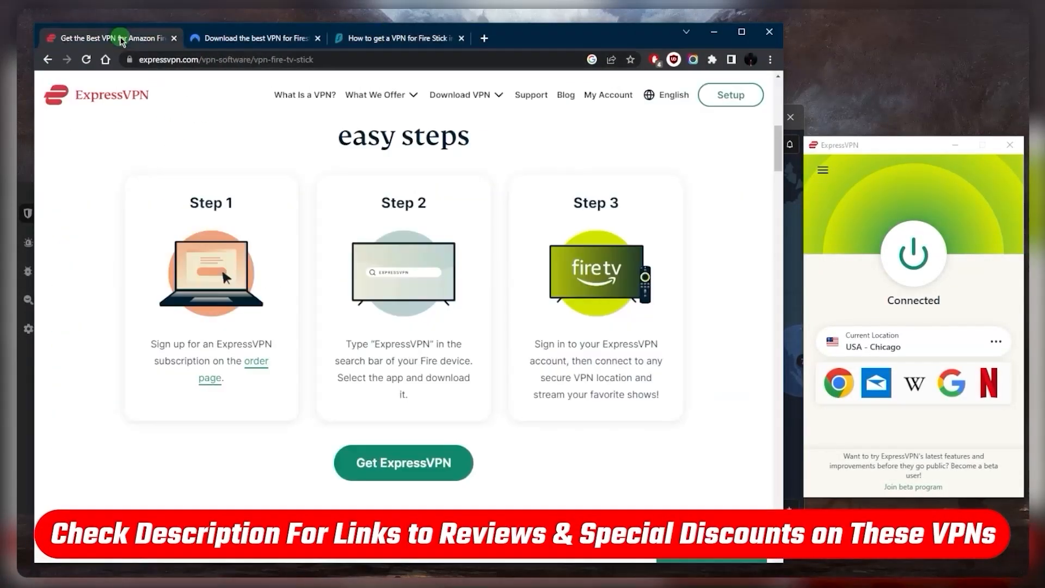
Show ExpressVPN's three-step Fire Stick setup beside the NordVPN, Surfshark and ExpressVPN (Chicago) apps
{"action": "scroll", "scroll_direction": "up", "scroll_amount": 3}
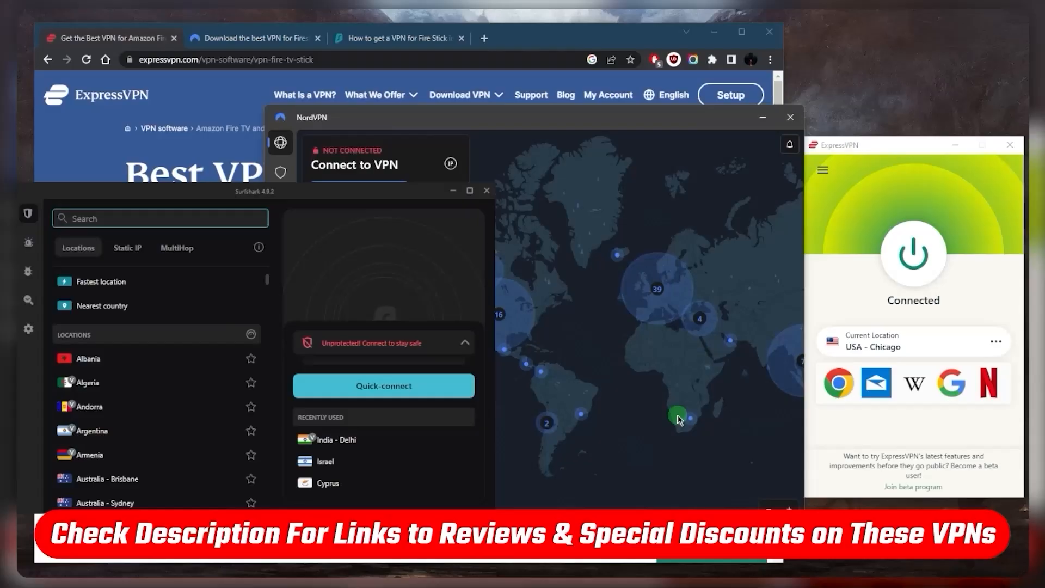
{"action": "mouse_move", "coordinate": [652, 370]}
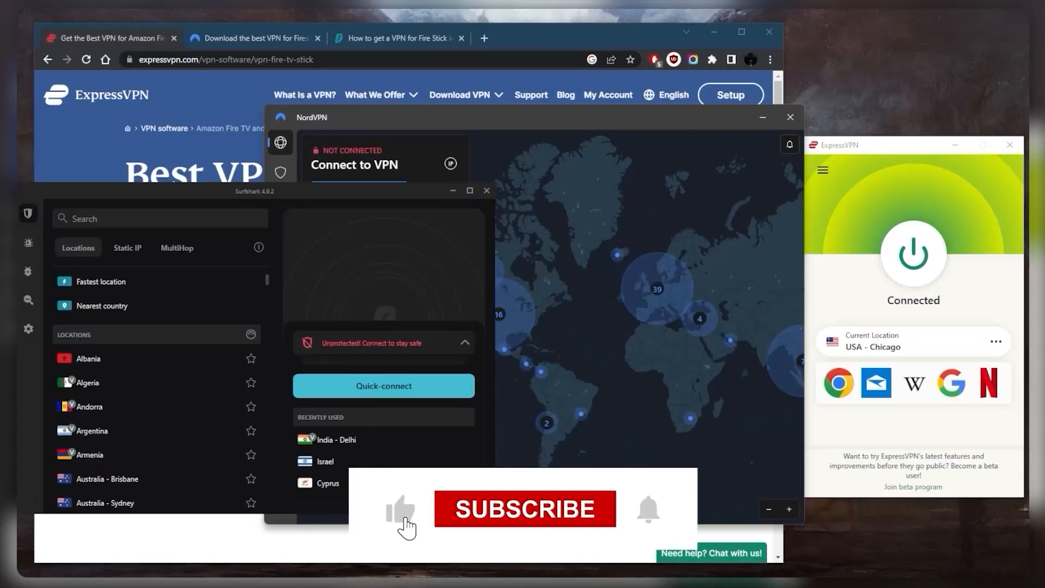
{"action": "left_click", "coordinate": [525, 509]}
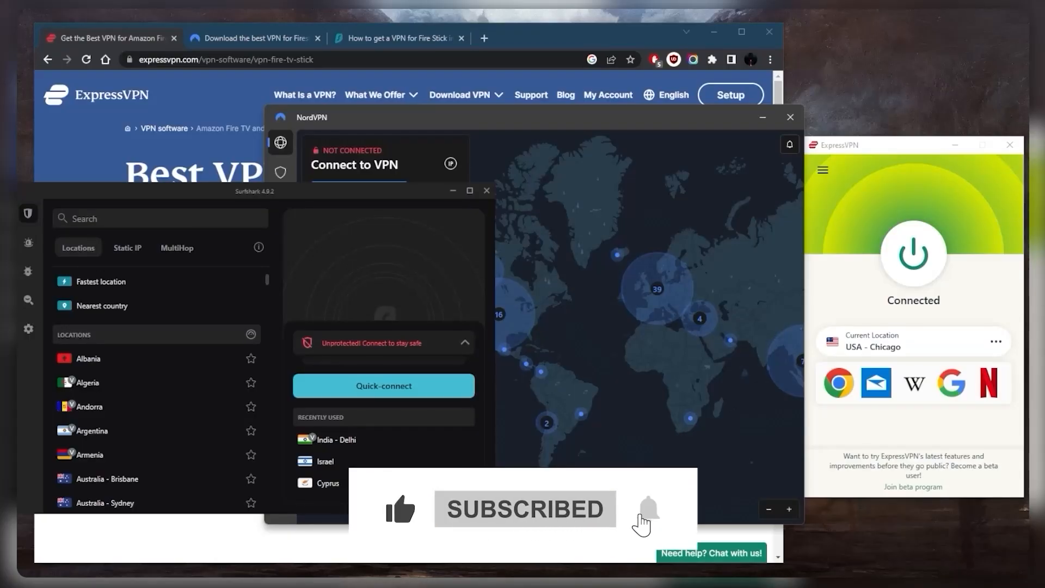